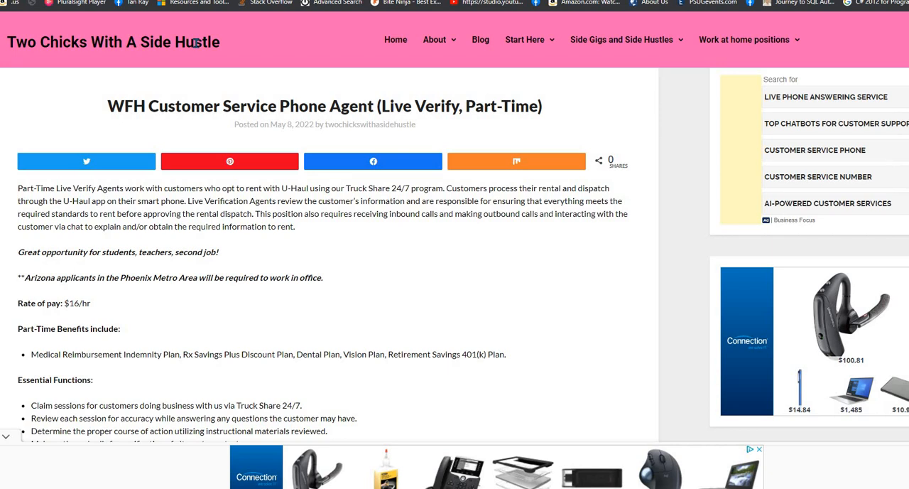
mouse_move(463, 59)
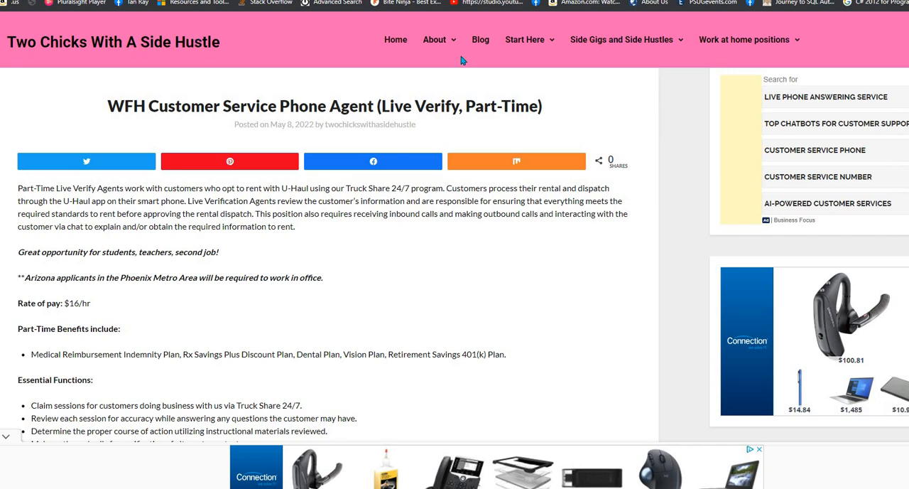
scroll(down, 3)
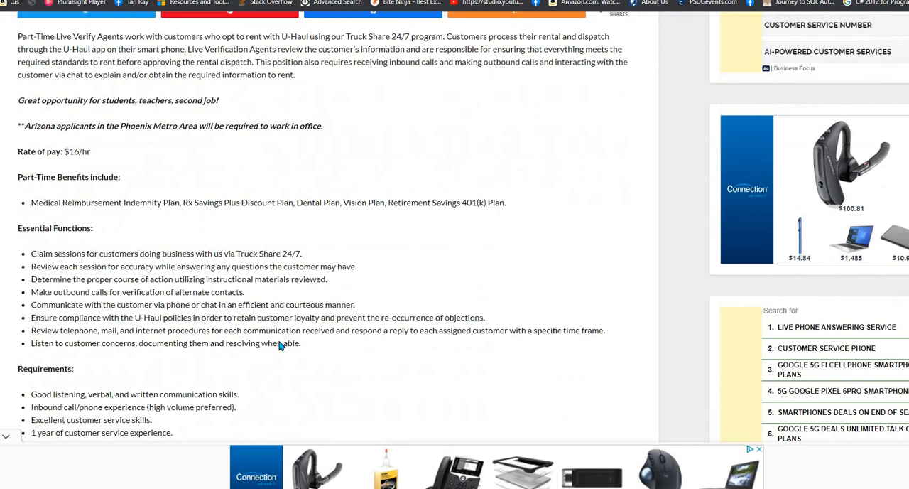
scroll(down, 3)
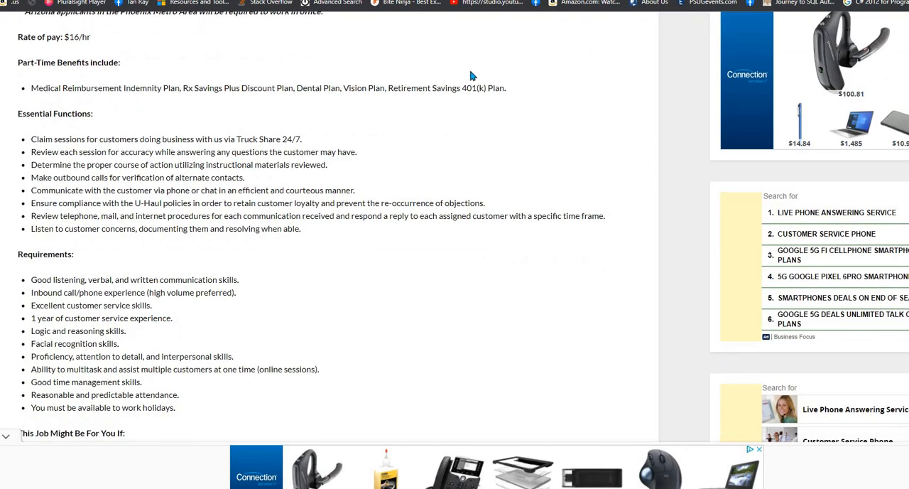
mouse_move(461, 68)
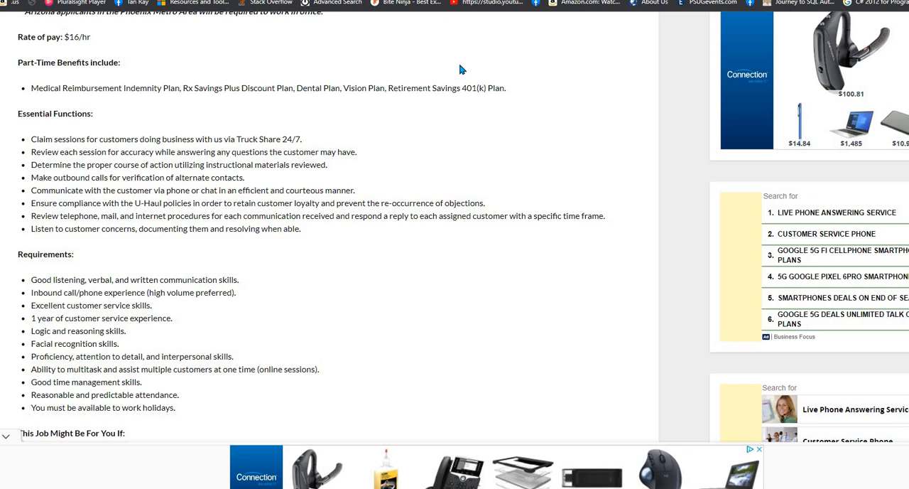
mouse_move(455, 77)
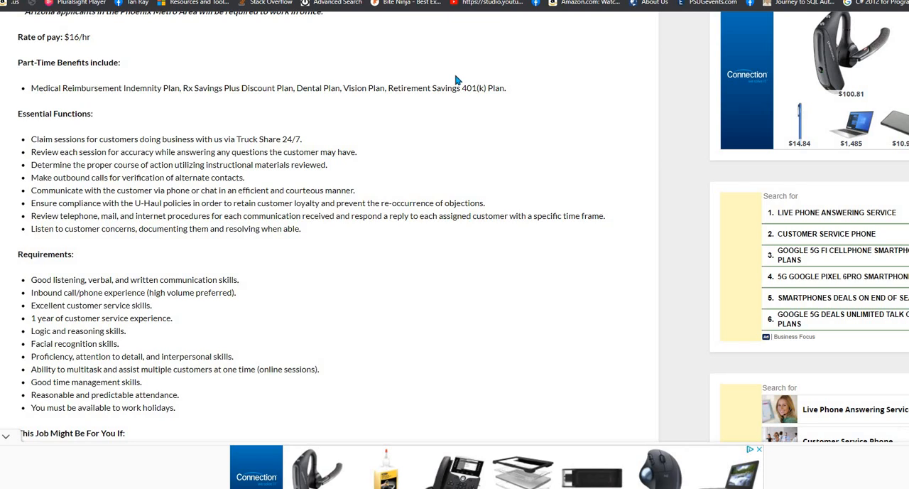
mouse_move(461, 73)
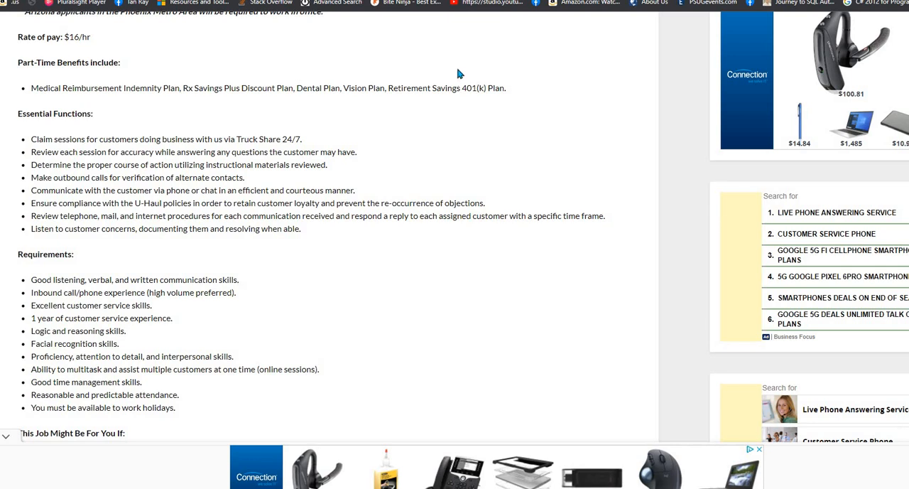
mouse_move(460, 77)
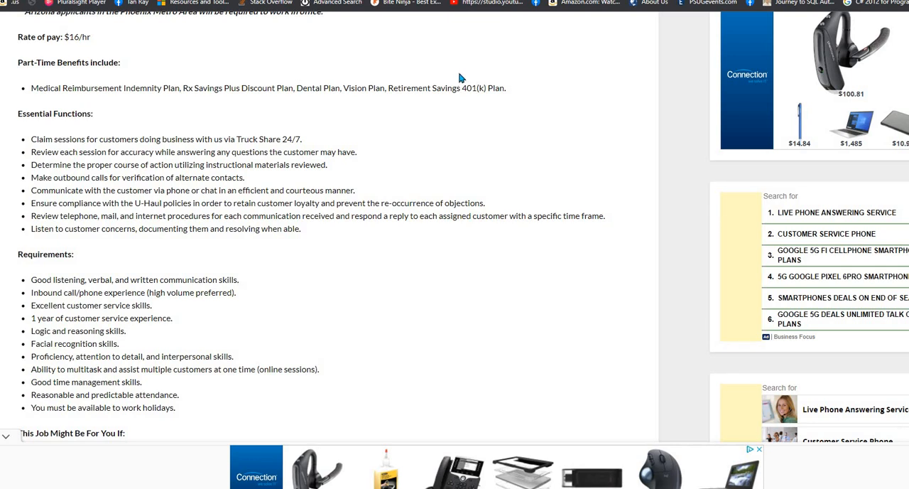
scroll(down, 3)
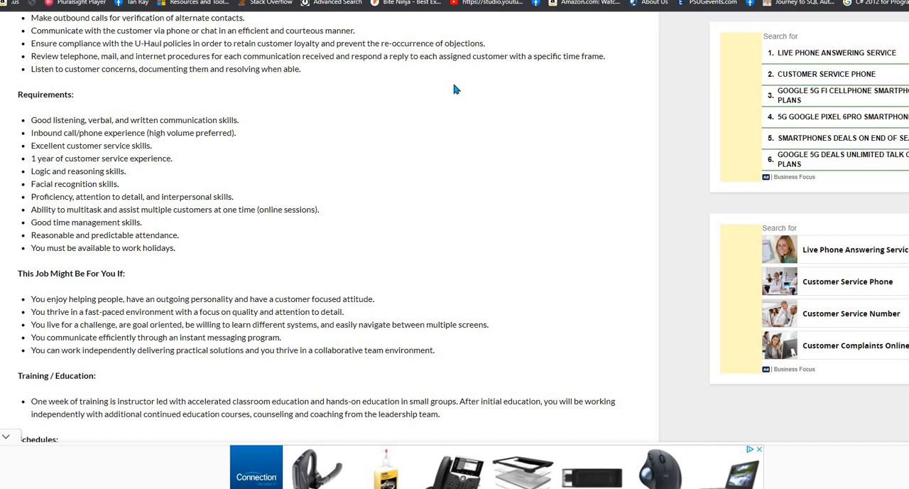
scroll(down, 3)
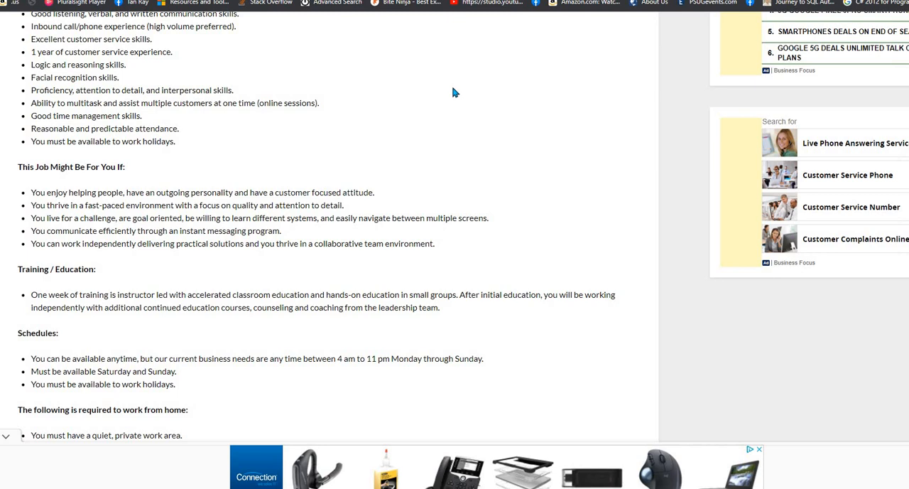
mouse_move(451, 94)
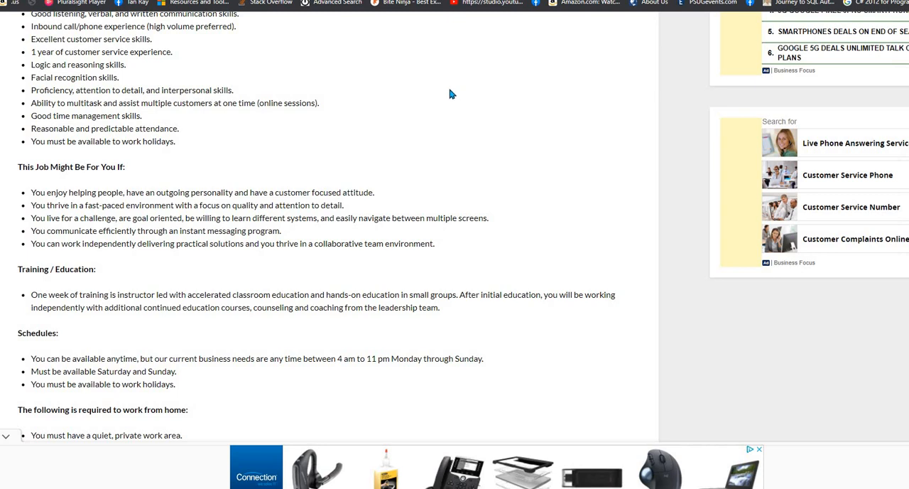
mouse_move(449, 93)
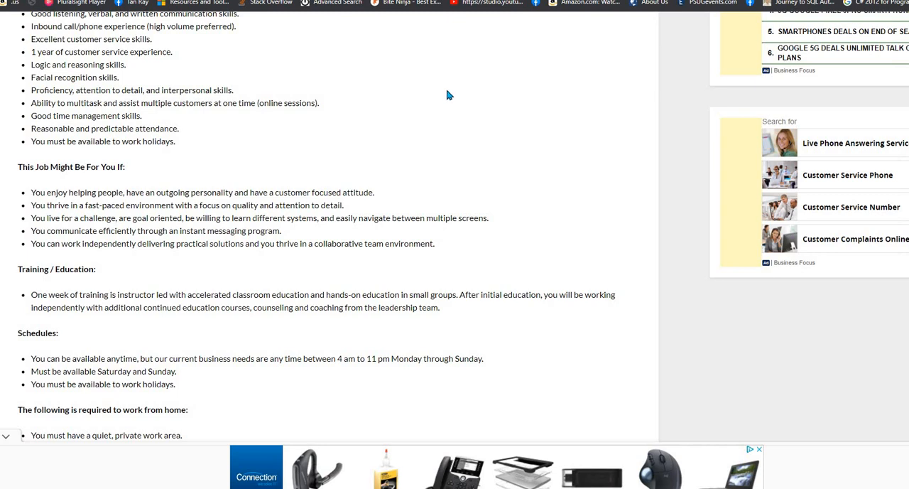
scroll(down, 3)
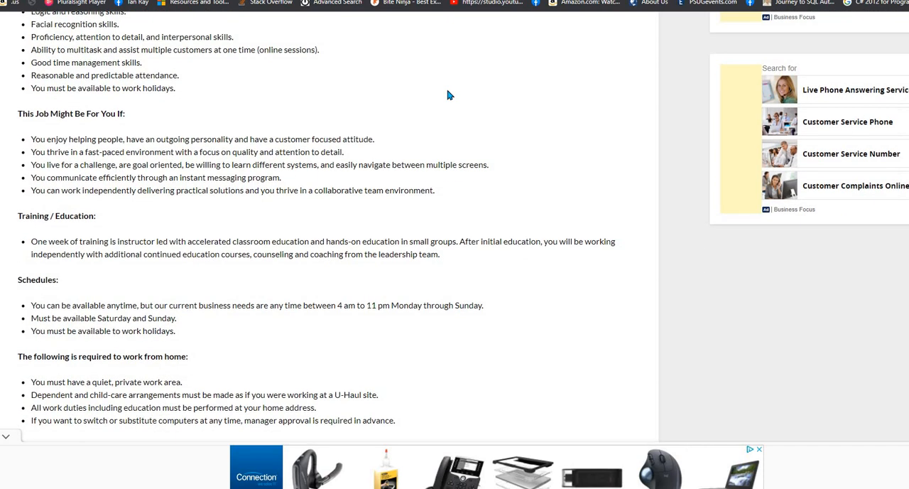
mouse_move(459, 86)
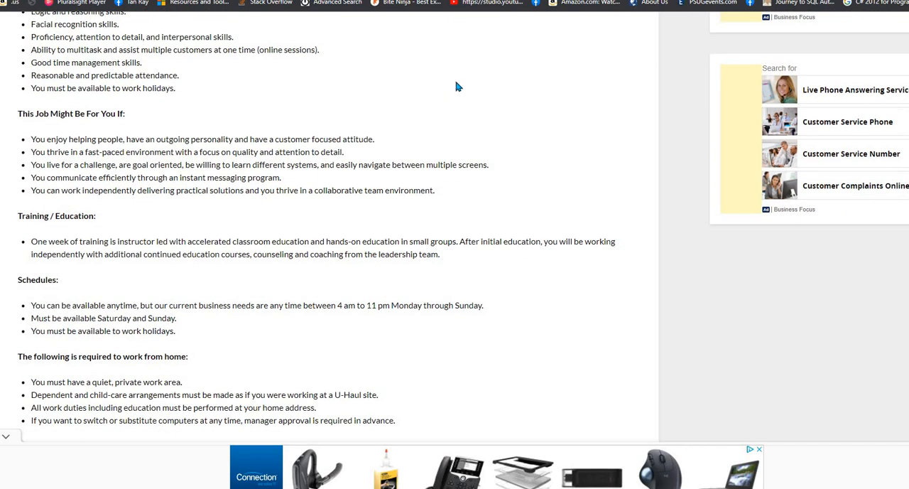
mouse_move(469, 79)
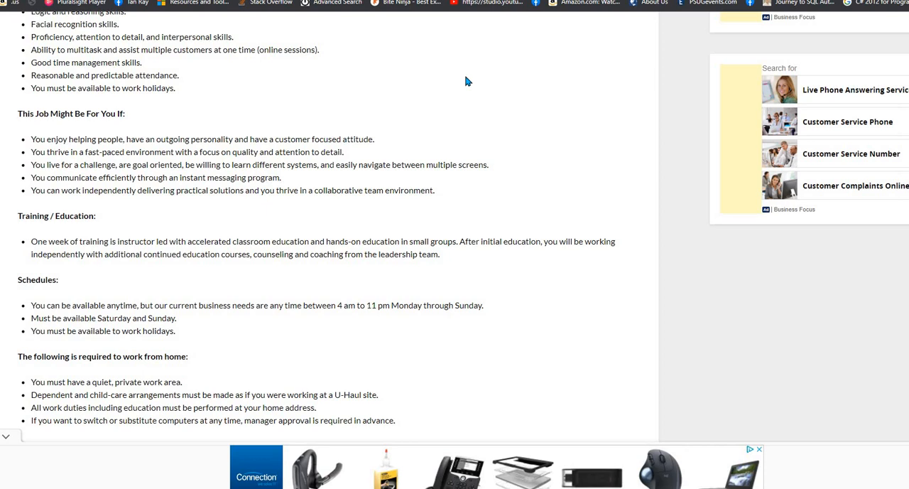
scroll(down, 3)
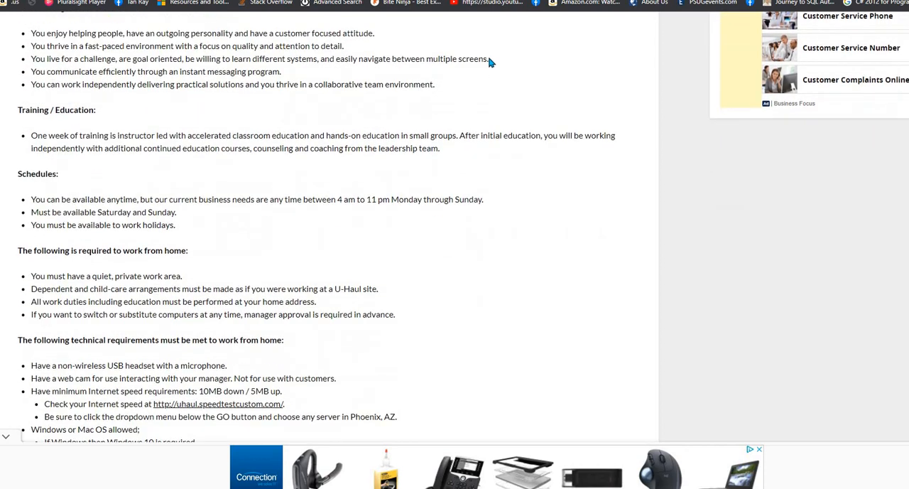
scroll(down, 3)
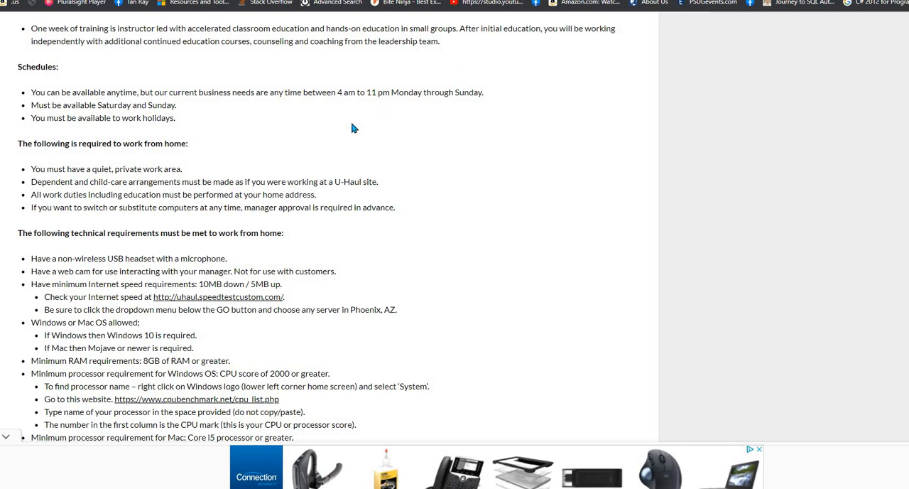
mouse_move(369, 111)
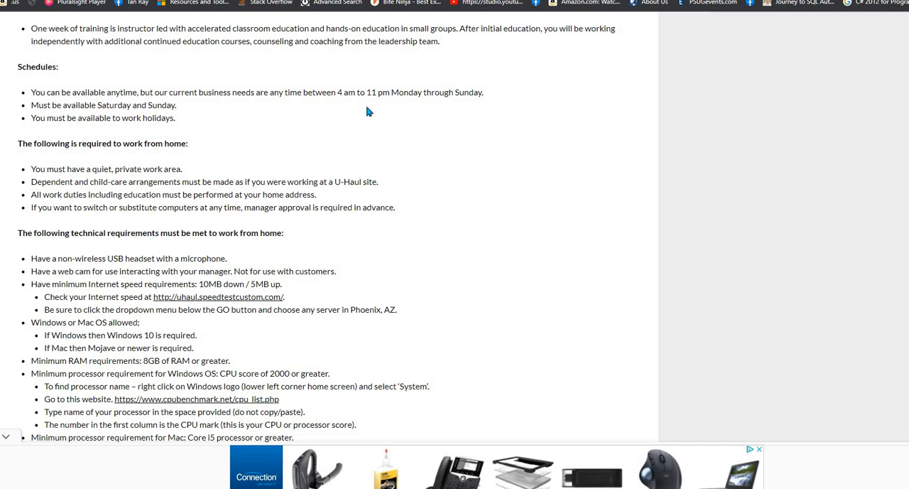
mouse_move(375, 110)
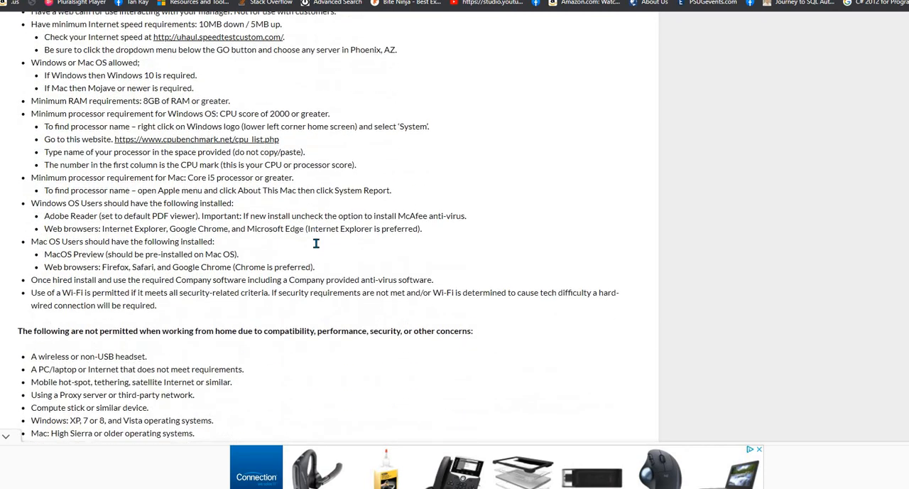
scroll(down, 3)
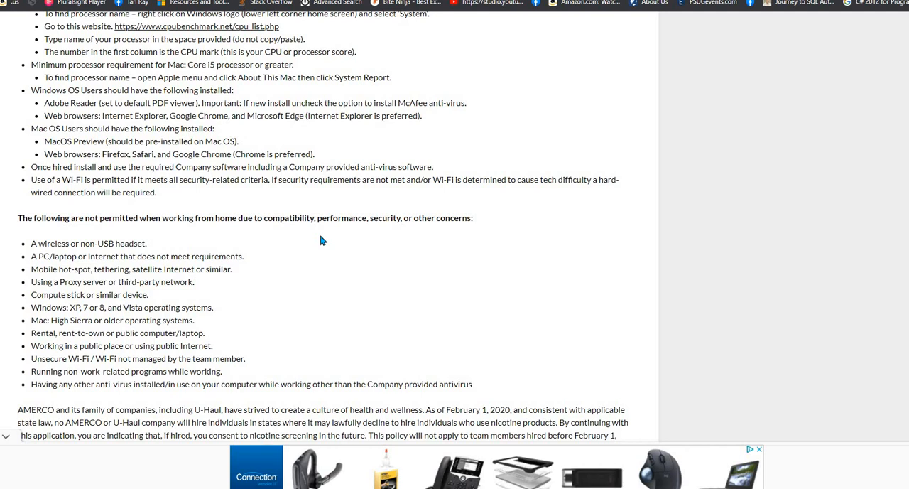
mouse_move(323, 247)
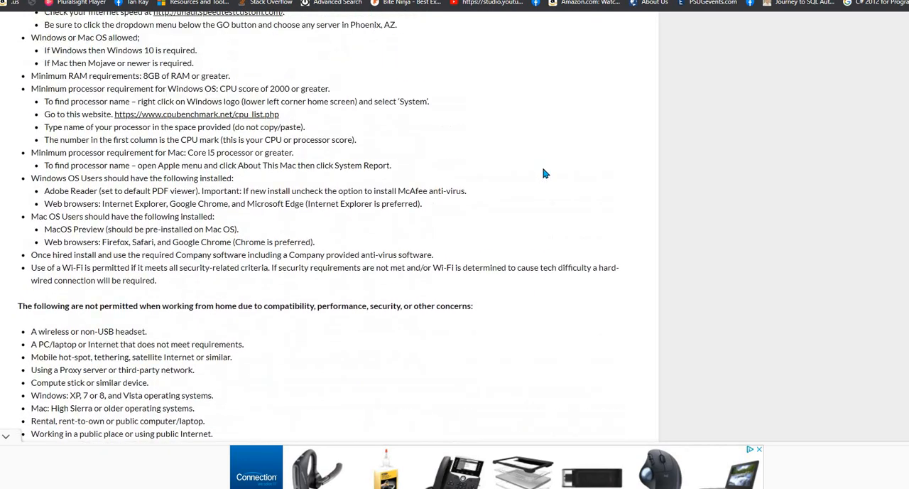
scroll(up, 3)
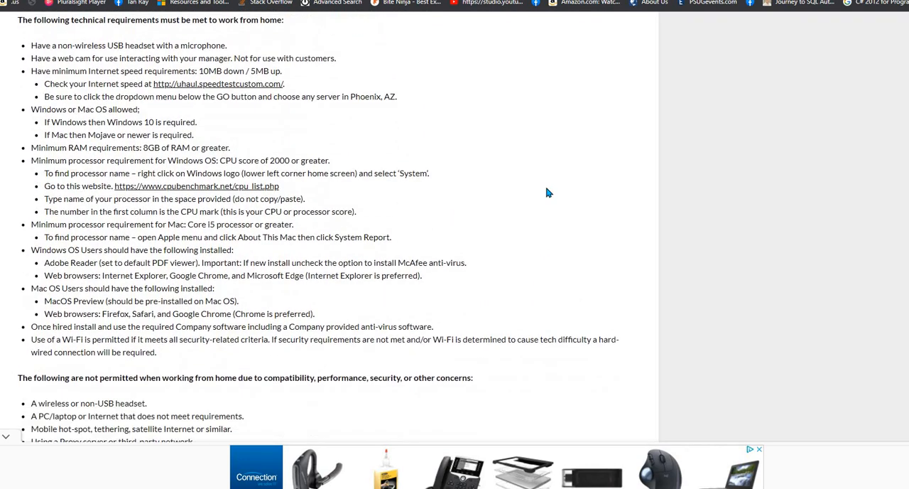
scroll(down, 3)
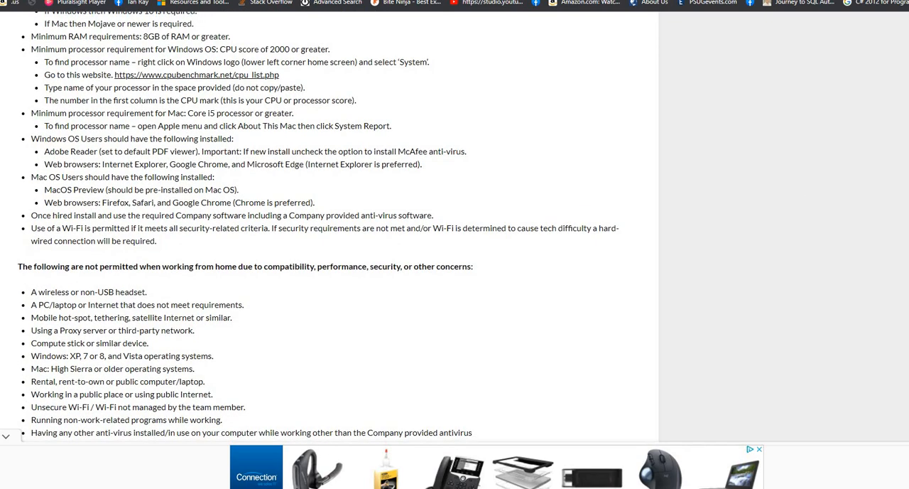
scroll(down, 3)
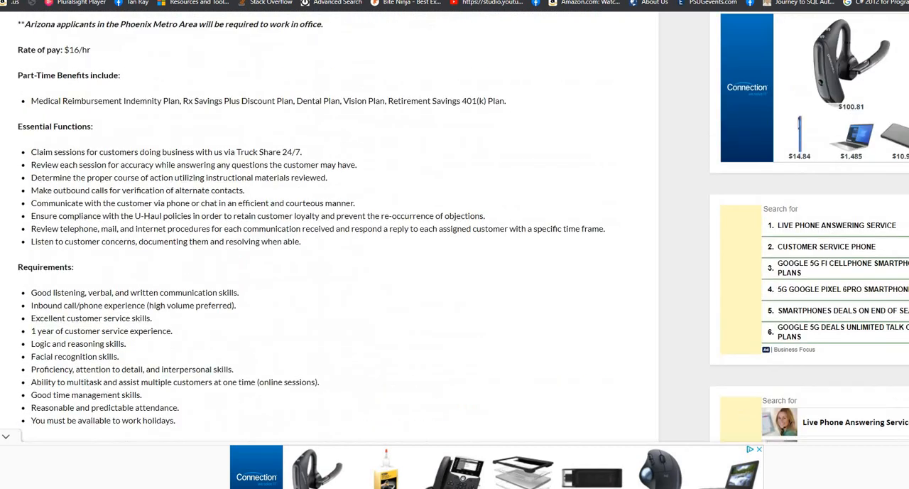
scroll(down, 3)
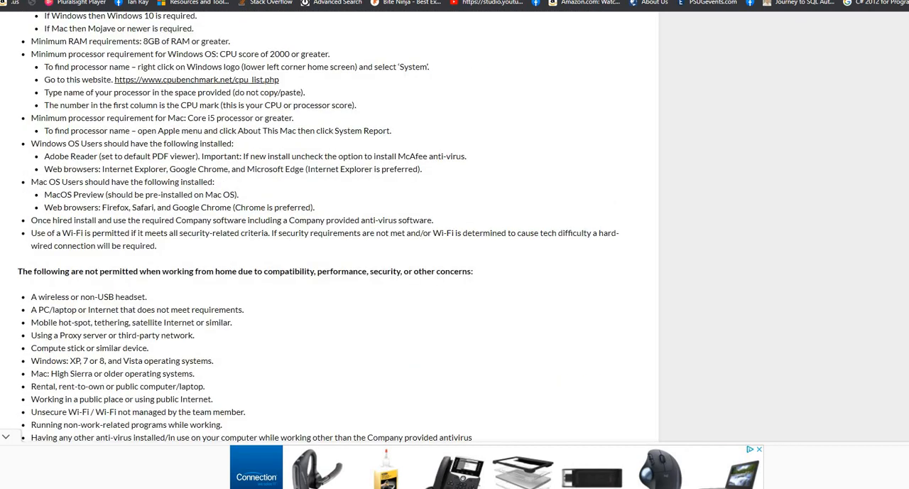